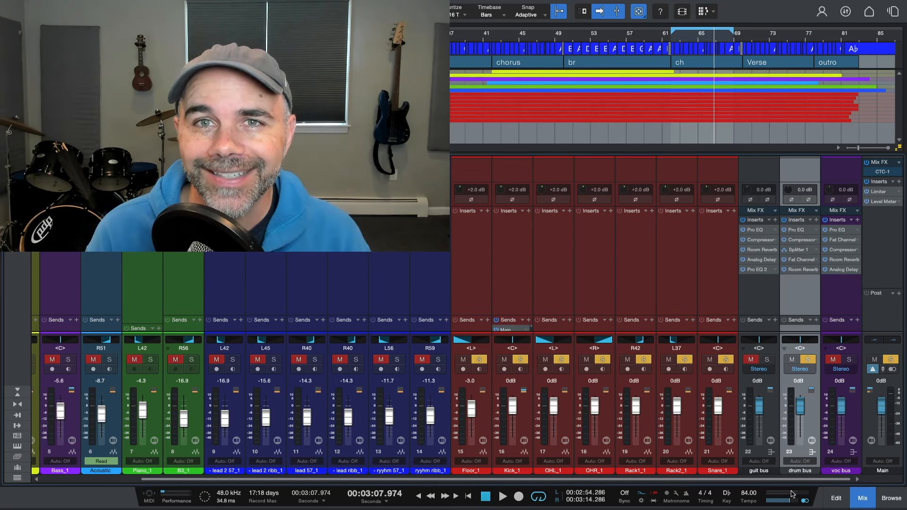
Move the Main channel's Level Meter above the Limiter and open its meter window
{"action": "left_click", "coordinate": [882, 192]}
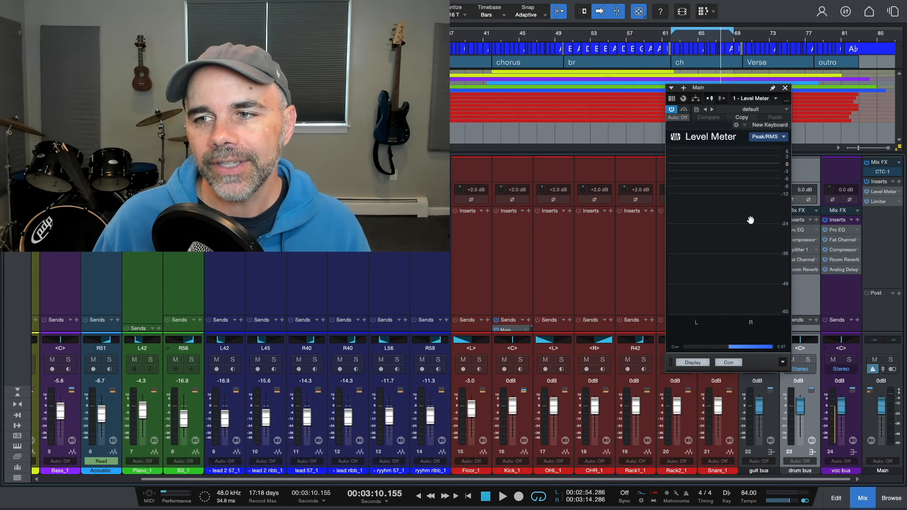
{"action": "mouse_move", "coordinate": [757, 203]}
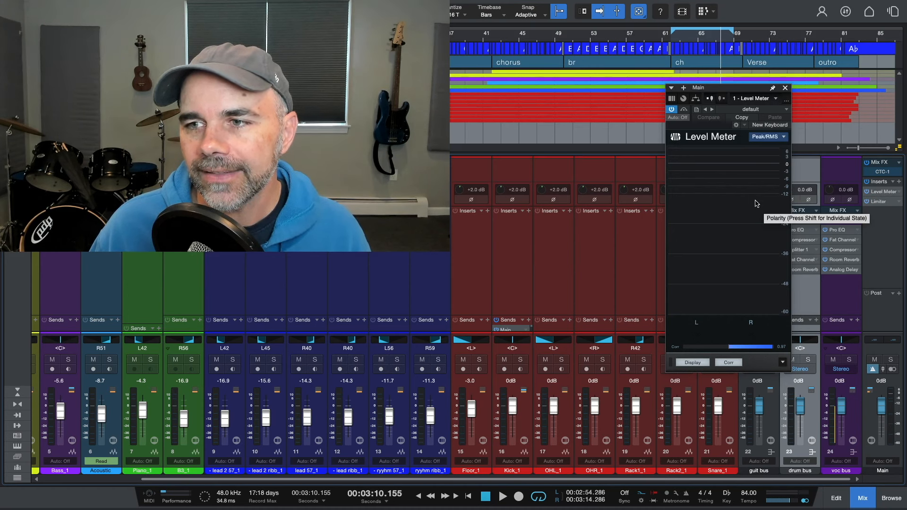
Move the Main channel's Level Meter below the Limiter so it meters the limited signal
{"action": "left_click", "coordinate": [502, 496]}
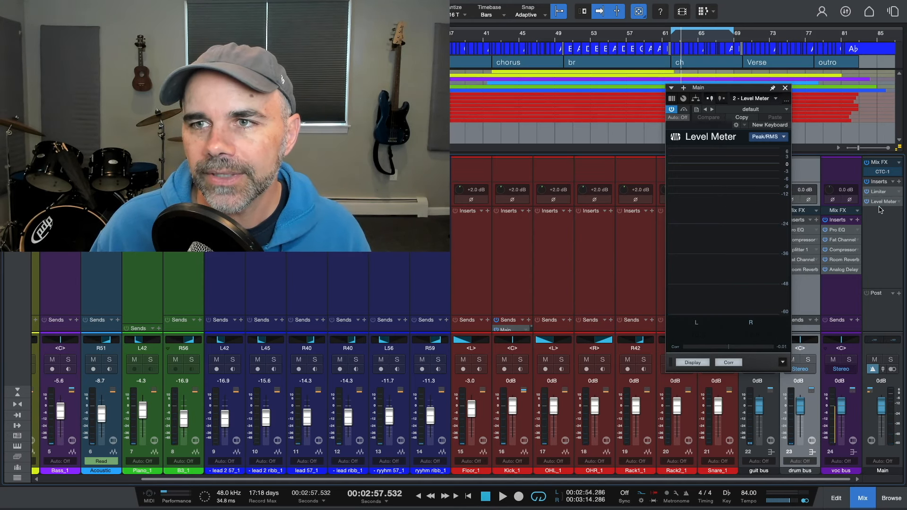
{"action": "left_click", "coordinate": [503, 497]}
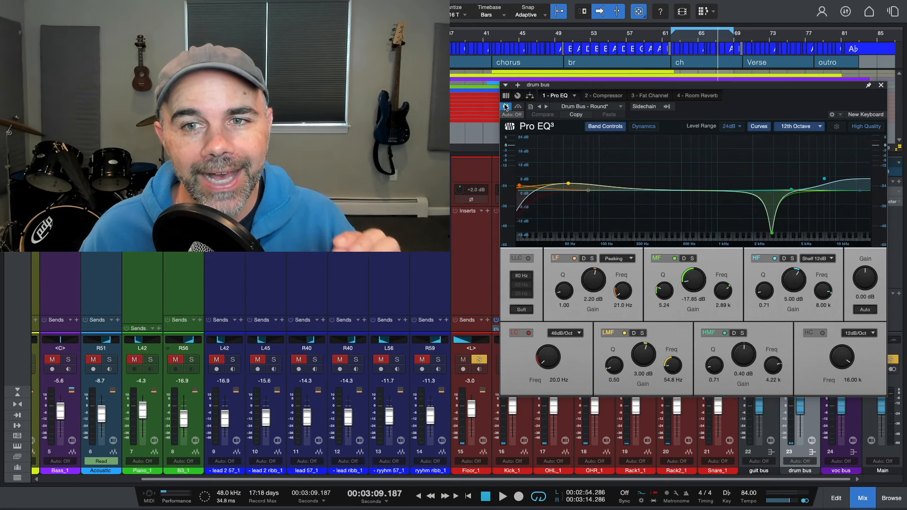
Open the drum bus Pro EQ, placed before the Compressor, showing its deep midrange cut
{"action": "left_click", "coordinate": [502, 497]}
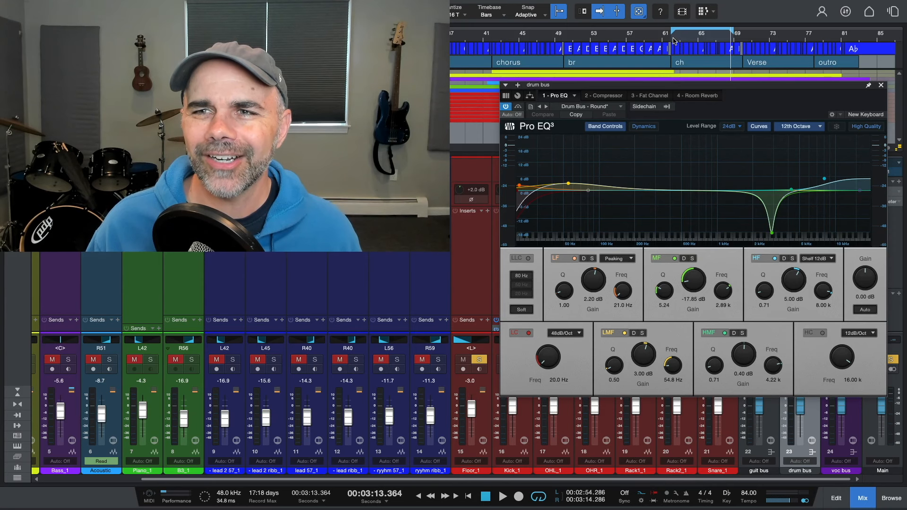
{"action": "left_click", "coordinate": [503, 496]}
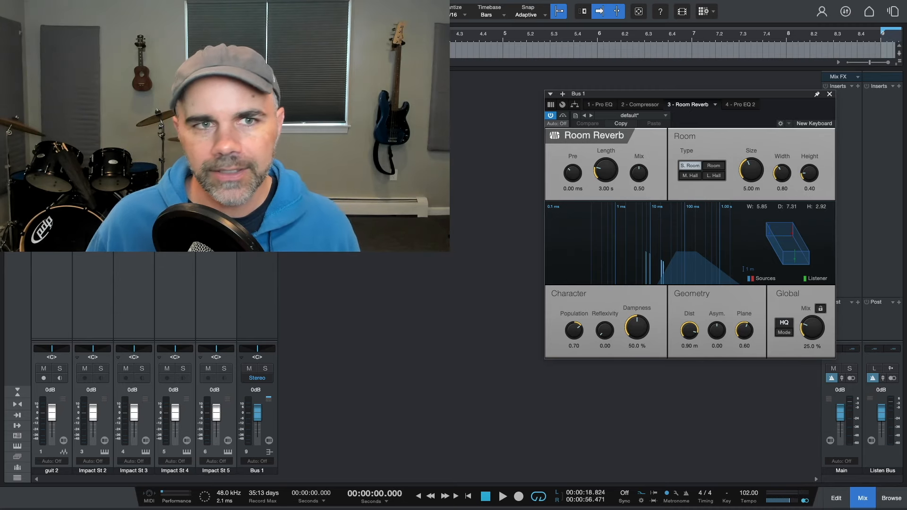
Load the other song and open Bus 1's Room Reverb, which precedes Pro EQ 2
{"action": "left_click", "coordinate": [503, 496]}
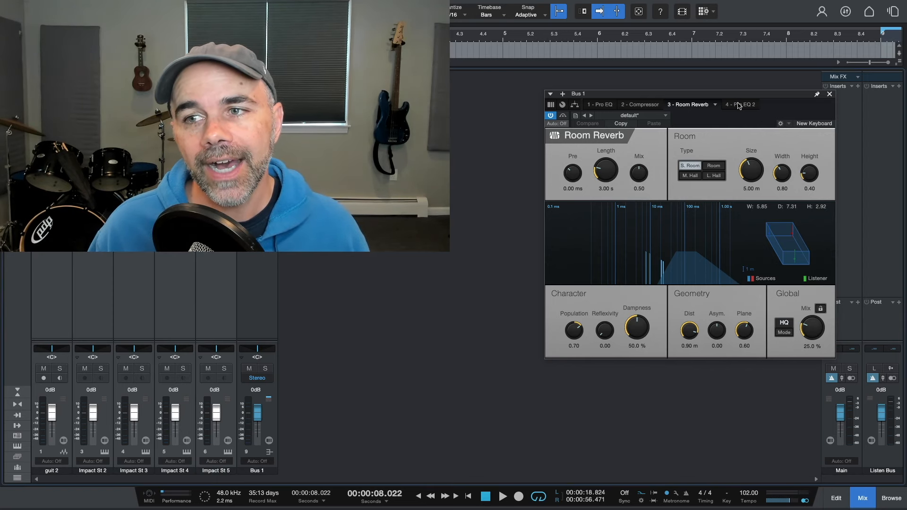
{"action": "left_click", "coordinate": [740, 104]}
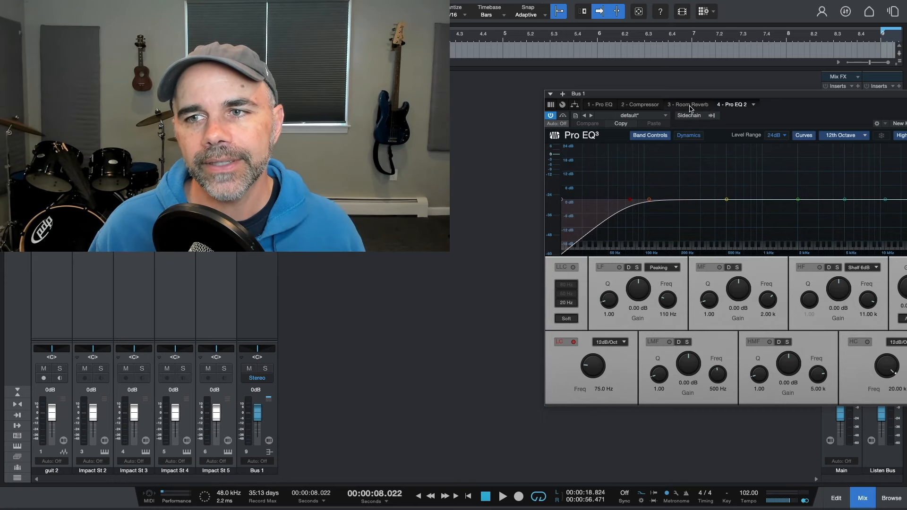
{"action": "left_click", "coordinate": [688, 104]}
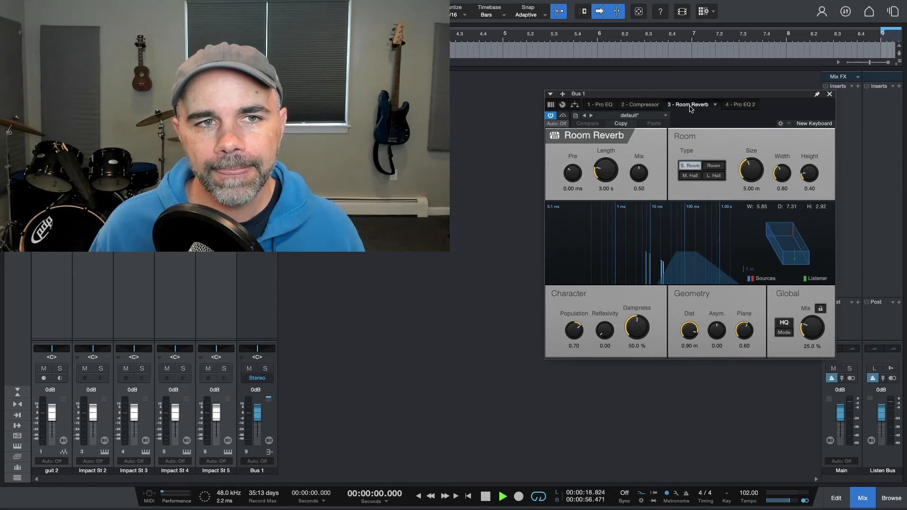
{"action": "left_click", "coordinate": [502, 497]}
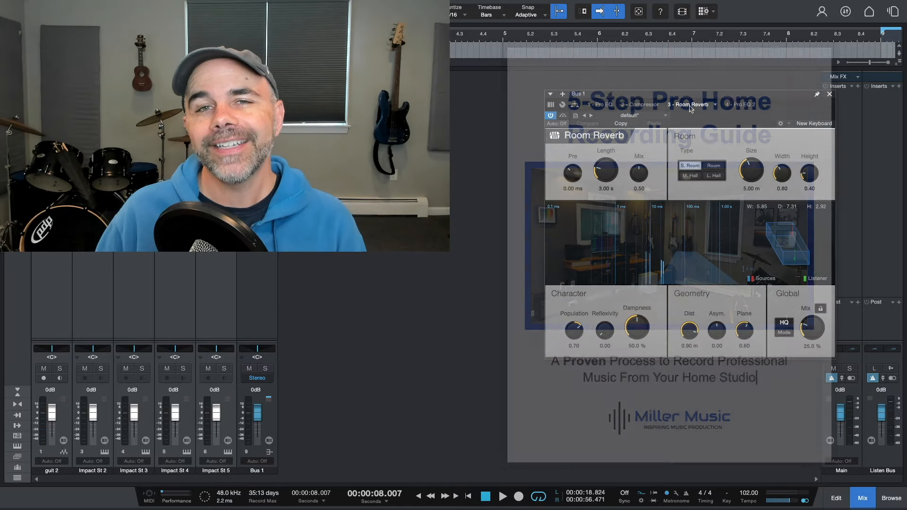
{"action": "left_click", "coordinate": [830, 93]}
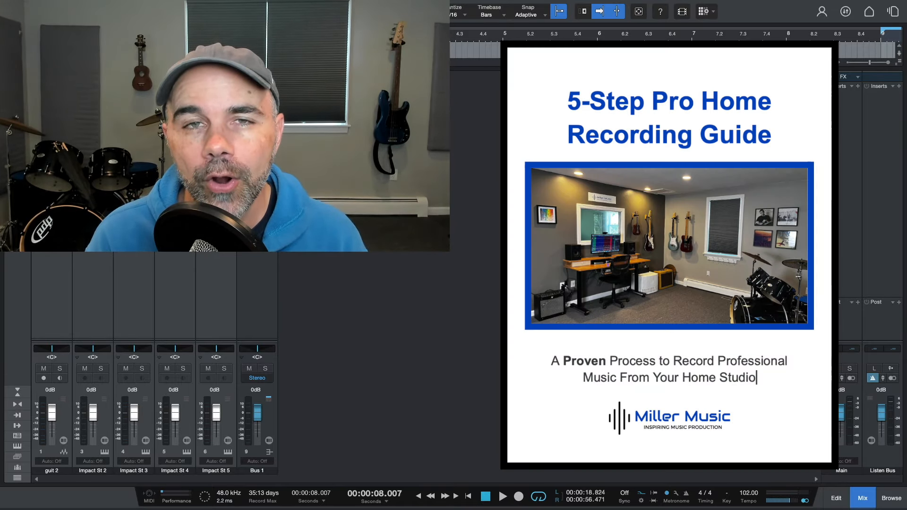